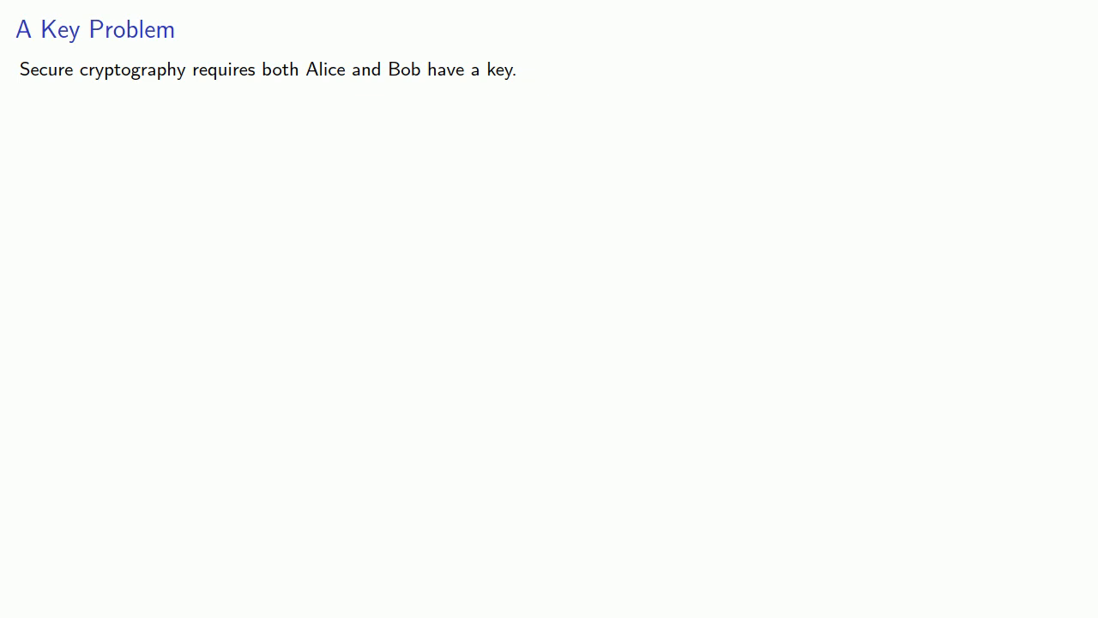
pyautogui.press('Right')
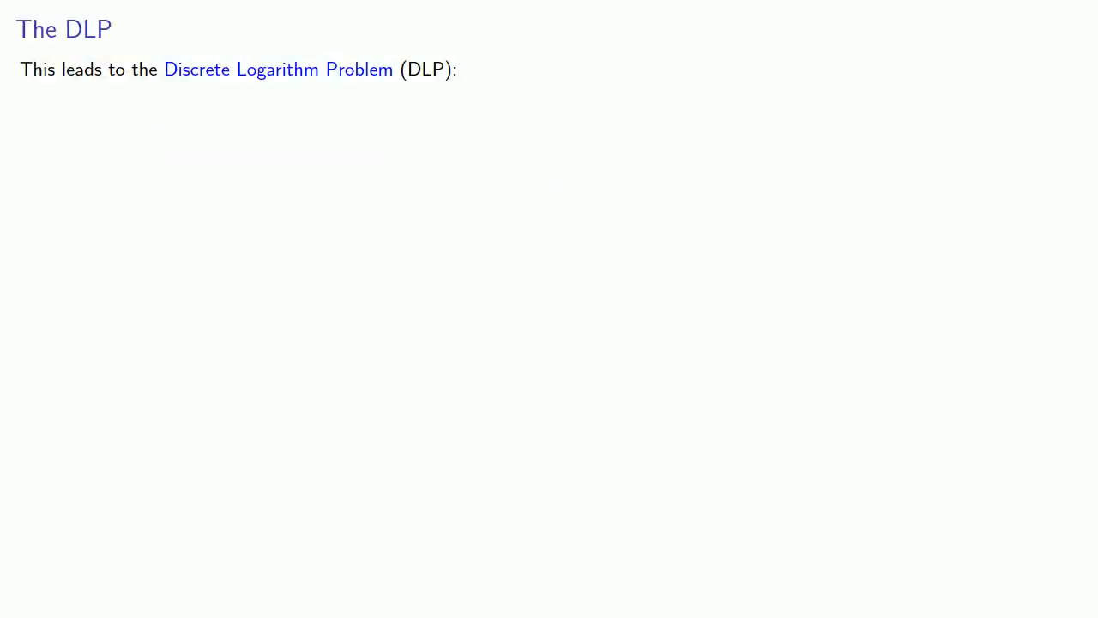